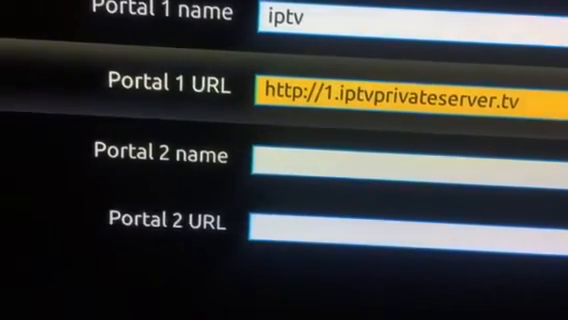
type("1")
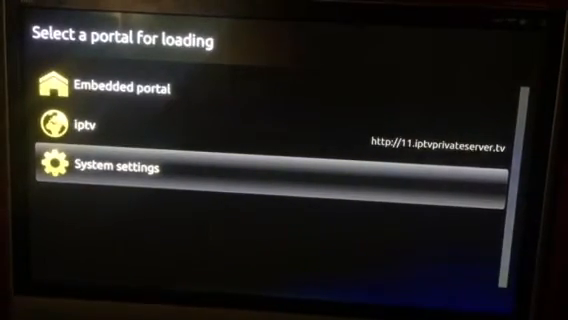
key("Up")
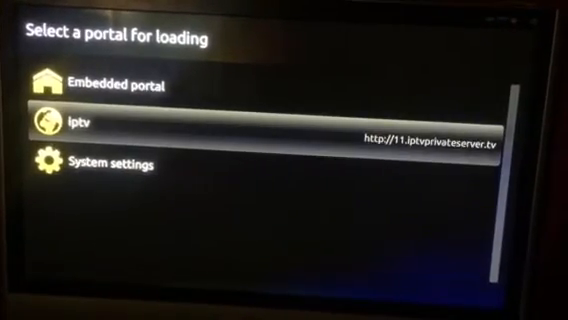